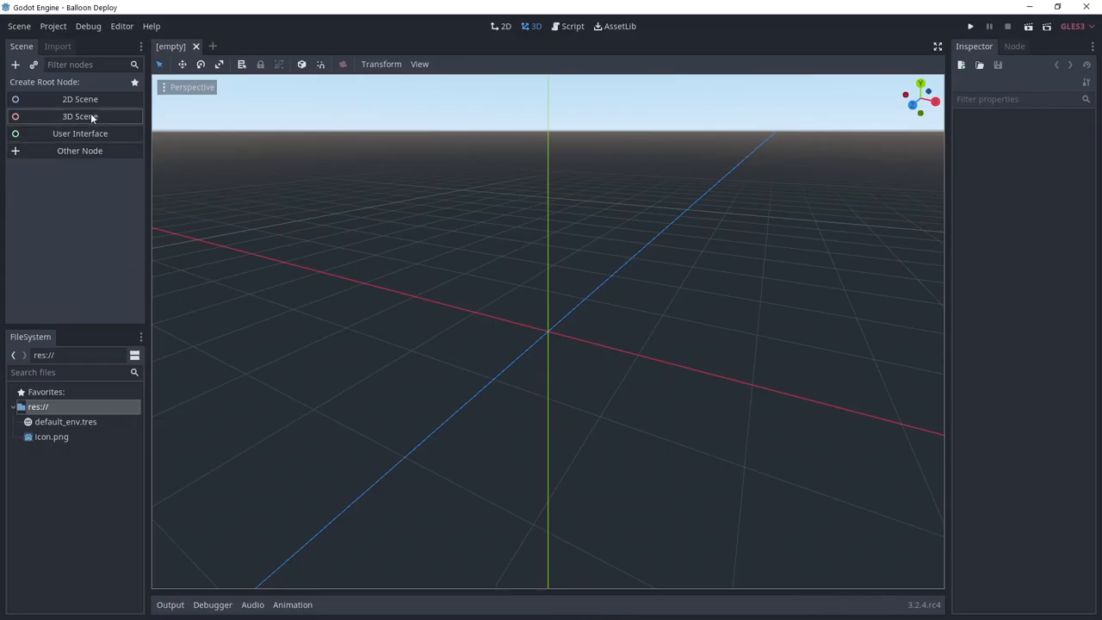
Step: Create a RigidBody root named Package and save the scene as Package.tscn
left_click(80, 117)
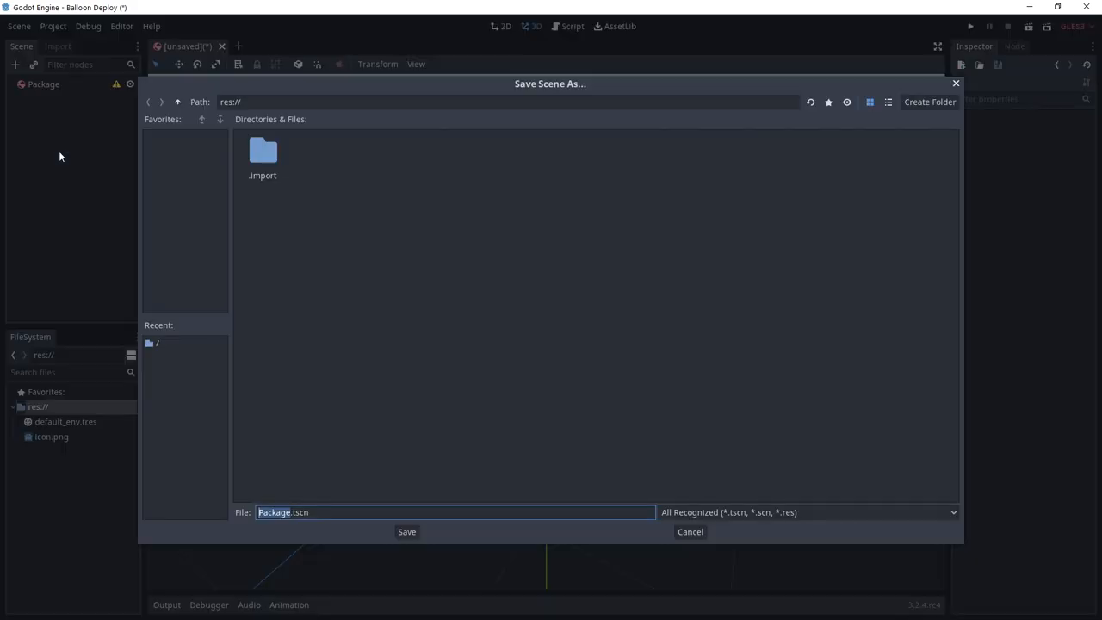
left_click(407, 530)
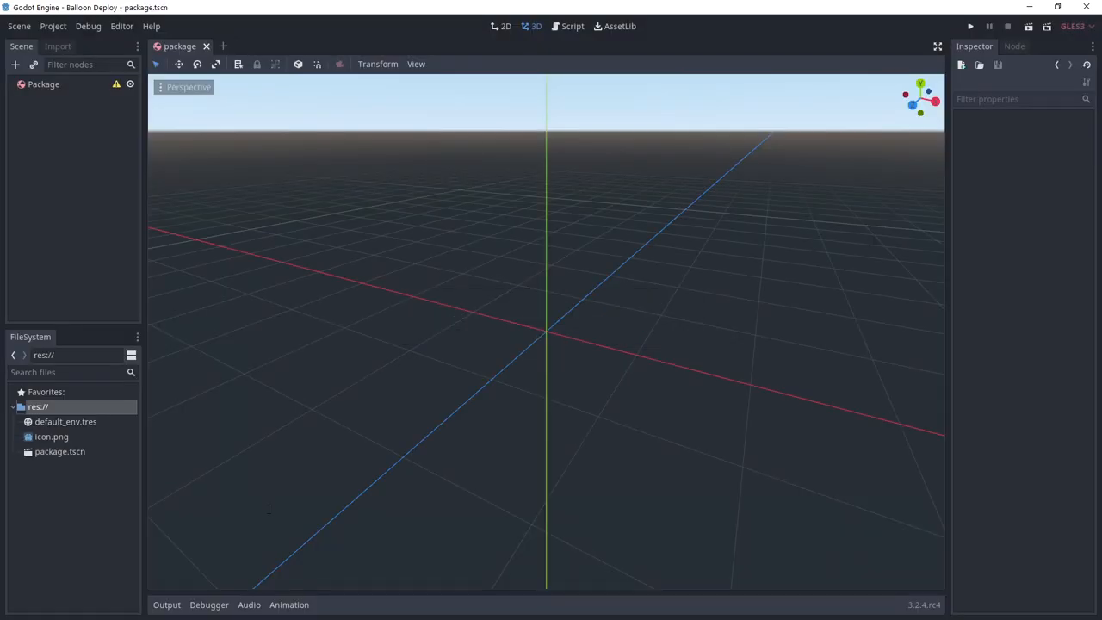
Step: Give Package a CubeMesh MeshInstance and a BoxShape CollisionShape with extents 0.5, then save
left_click(14, 65)
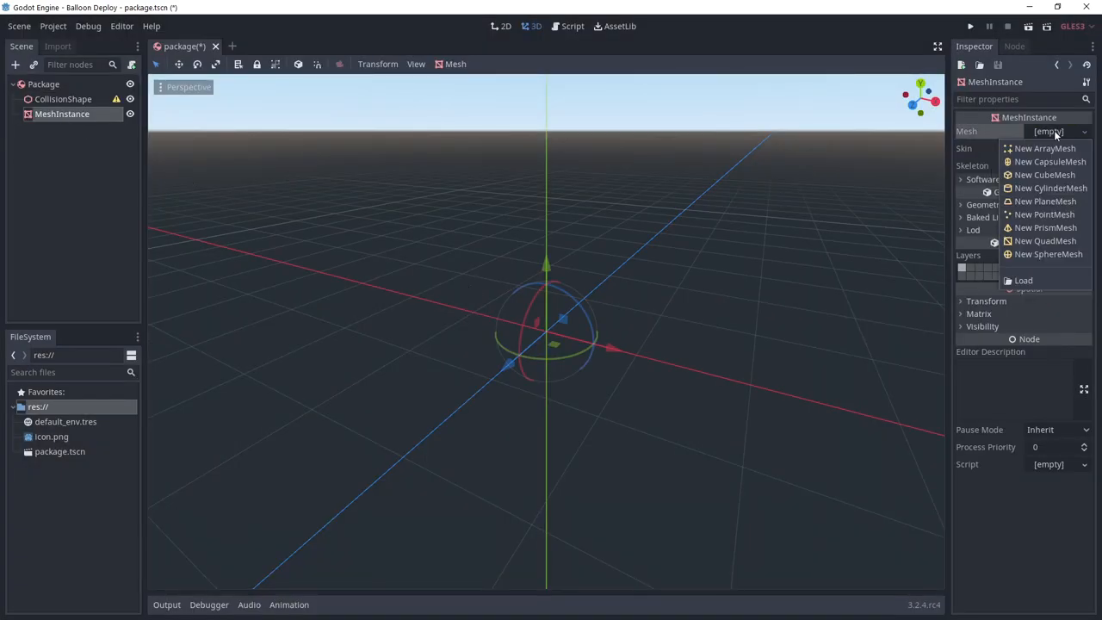
left_click(1040, 175)
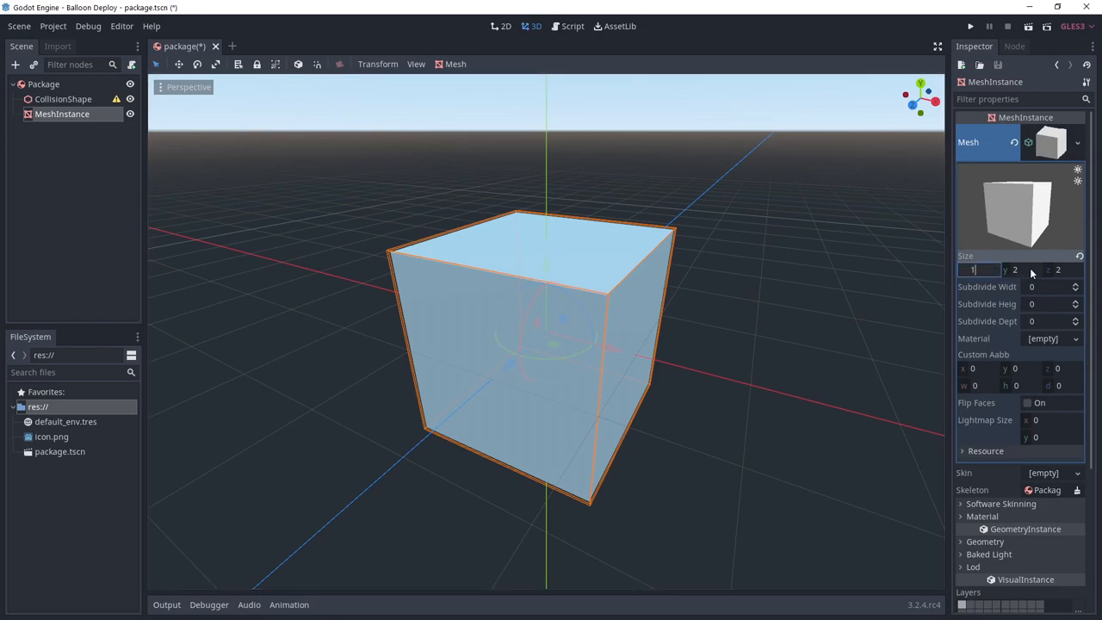
left_click(62, 99)
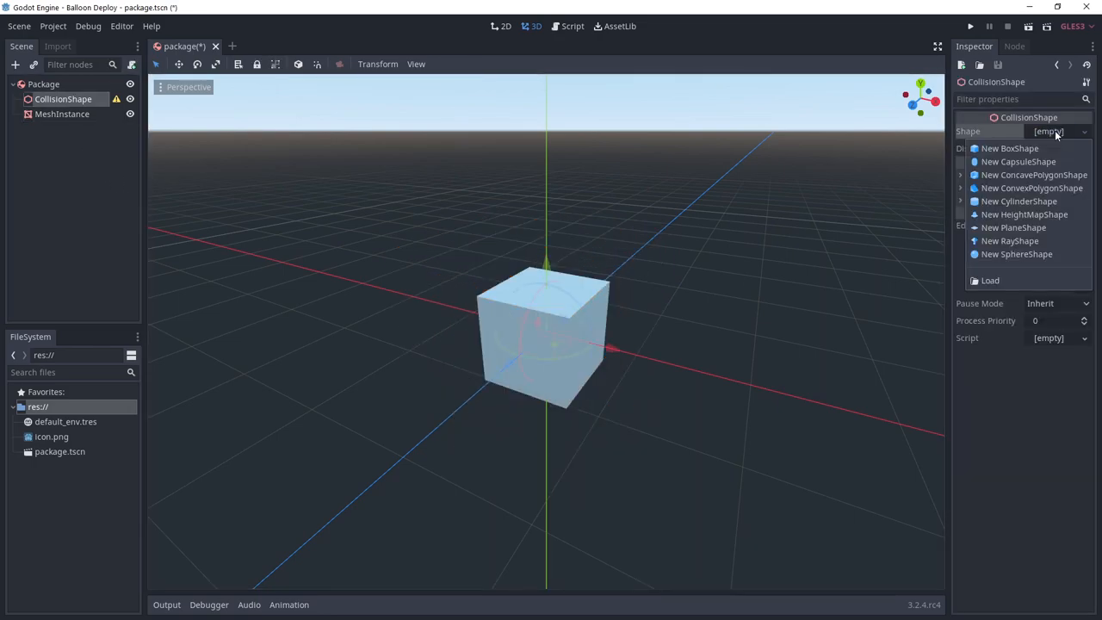
left_click(1009, 148)
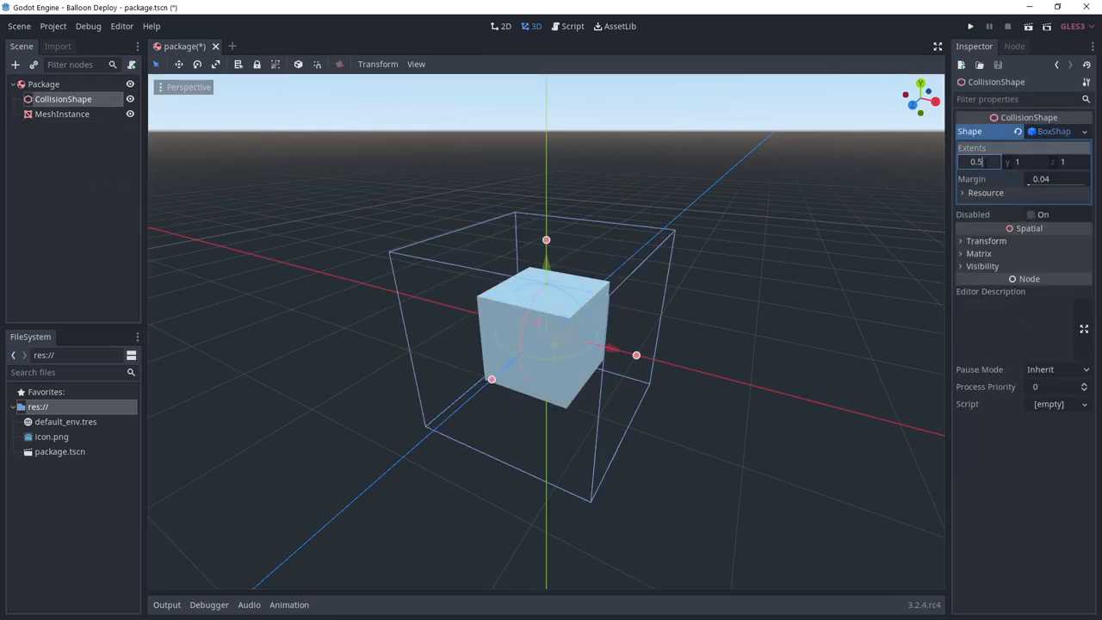
left_click(45, 86)
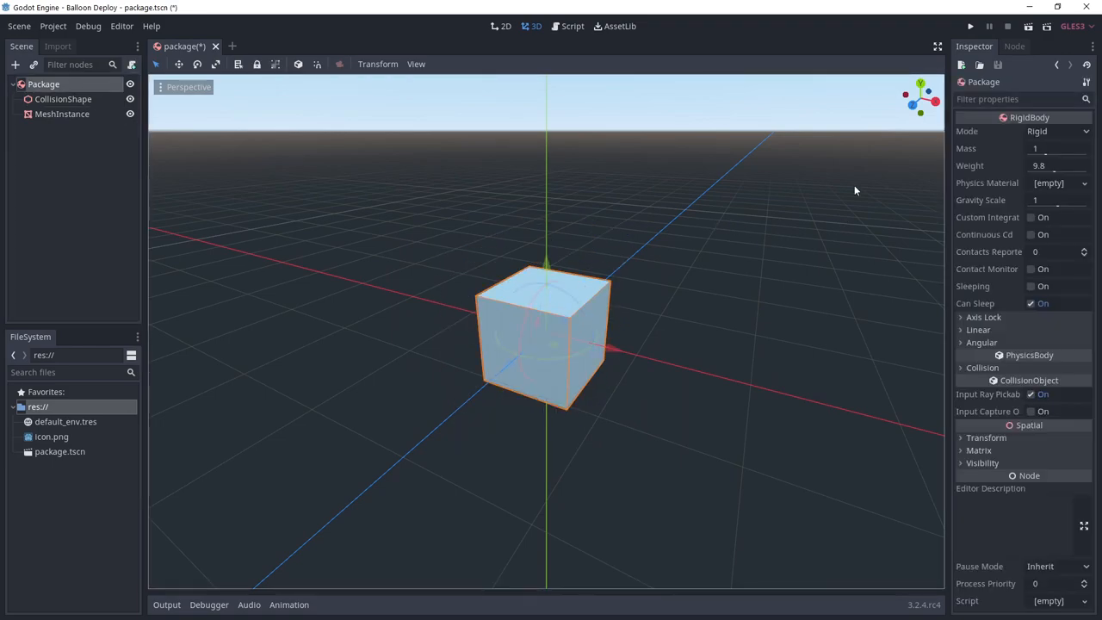
left_click(1058, 148)
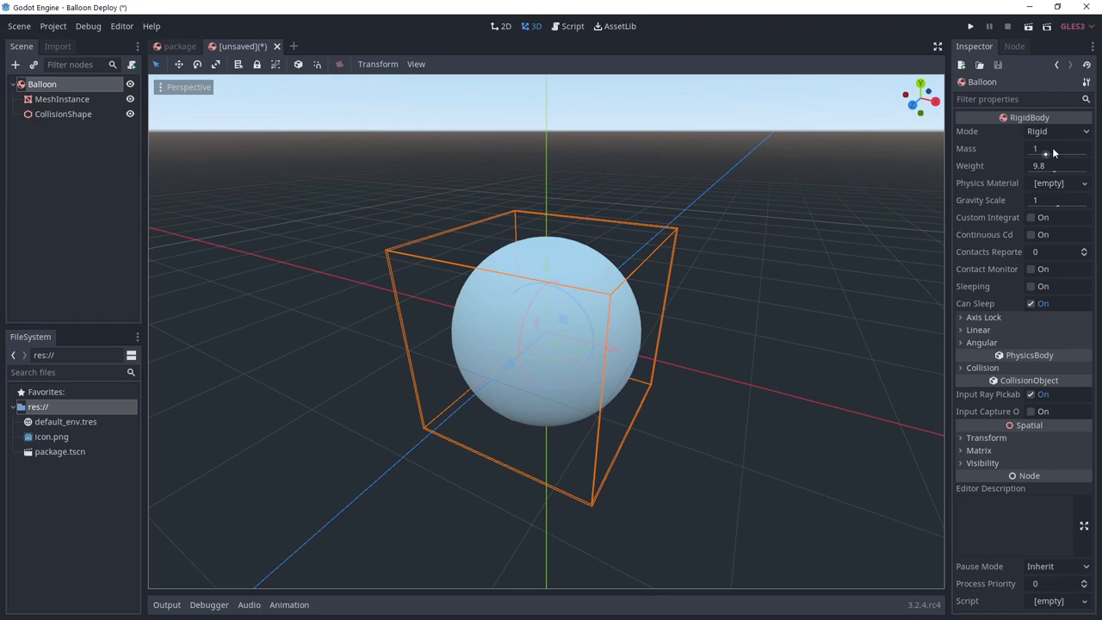
Step: Set Balloon mass 3.5 and gravity scale -1, save as Balloon.tscn, and start a new empty scene
left_click(1054, 149)
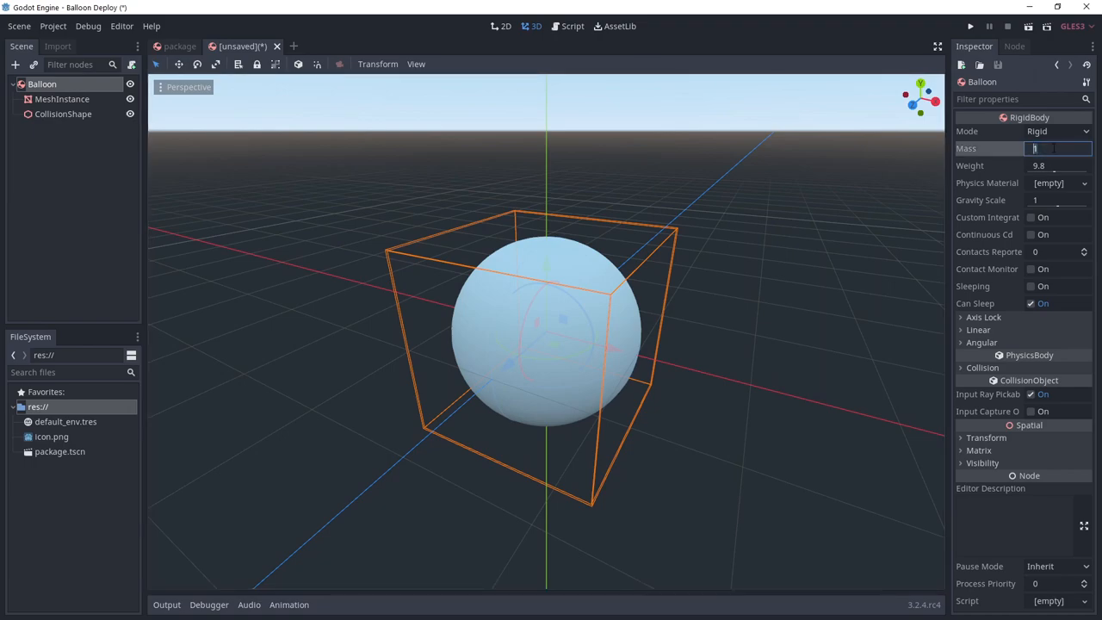
type("3.5")
left_click(1061, 200)
type("-1")
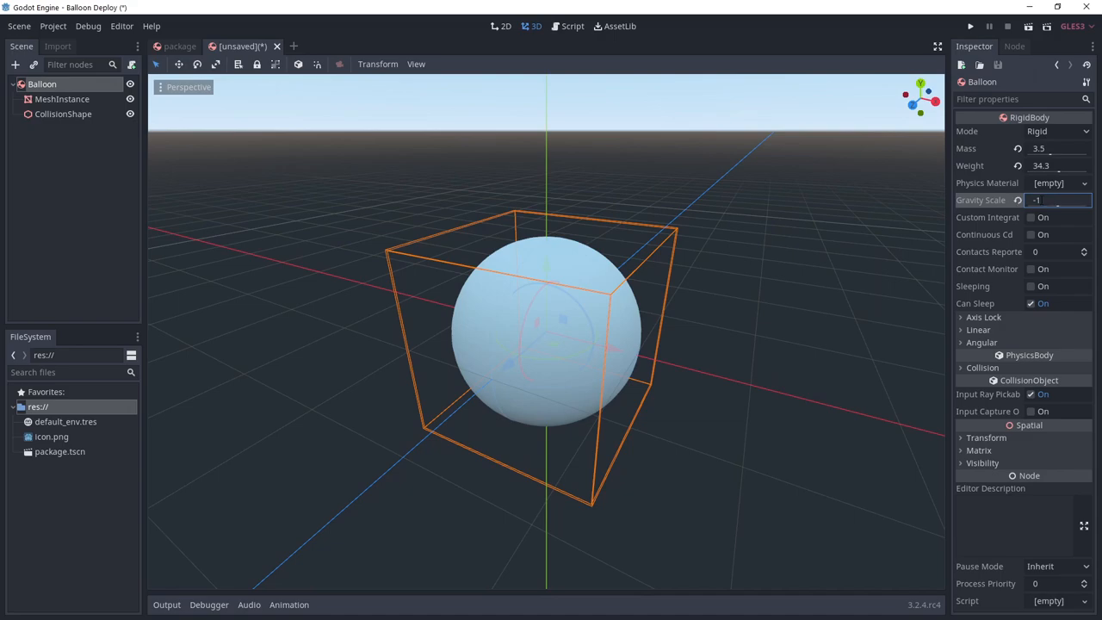
key("ctrl+shift+s")
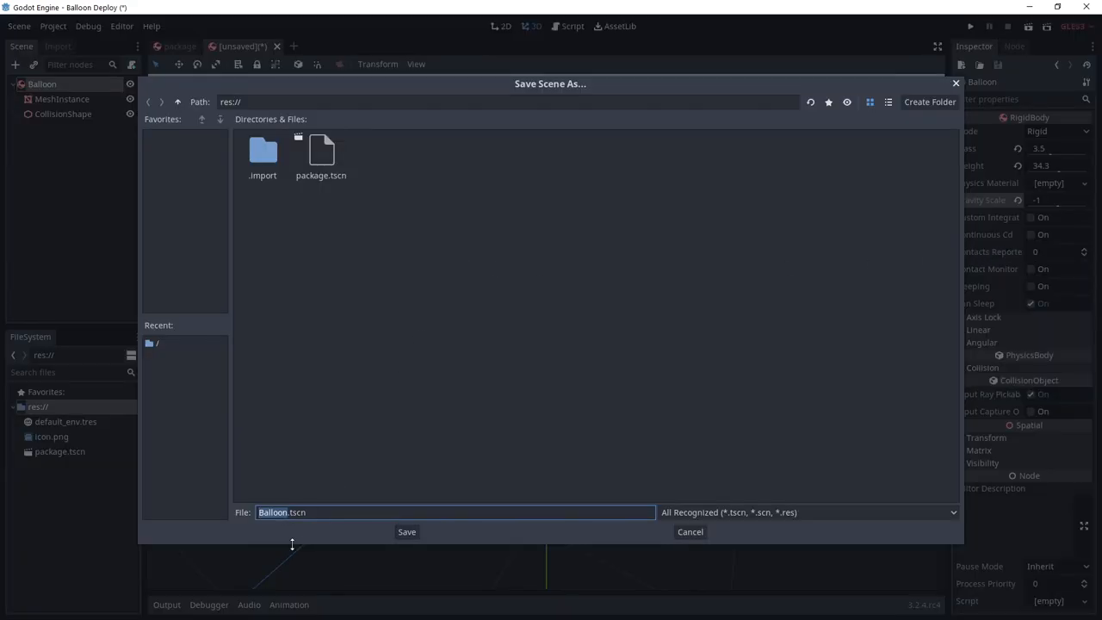
left_click(406, 530)
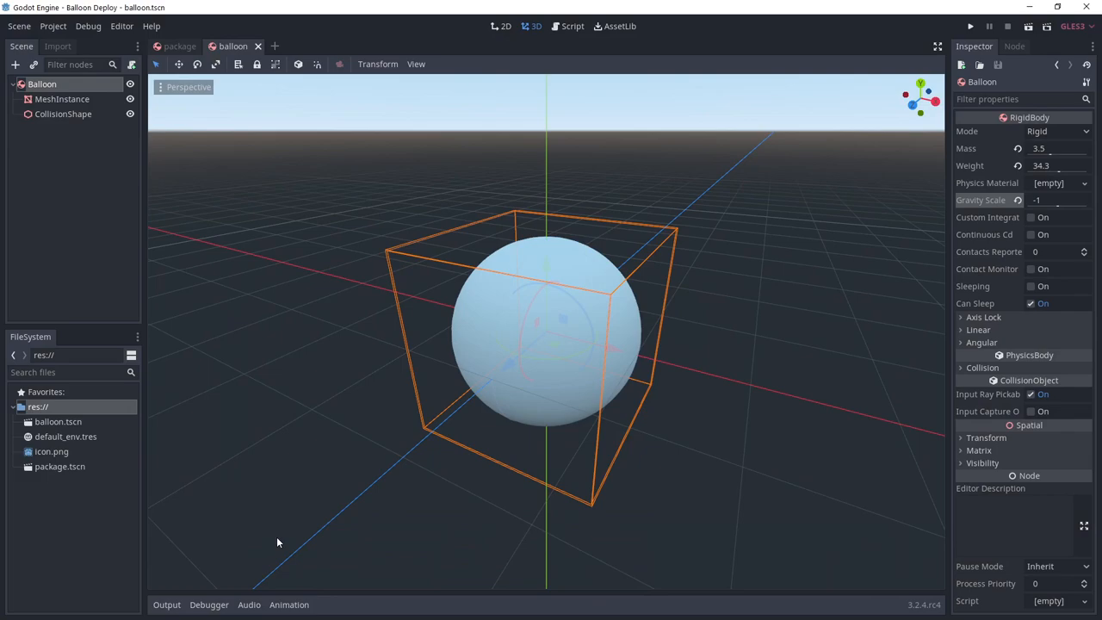
left_click(274, 45)
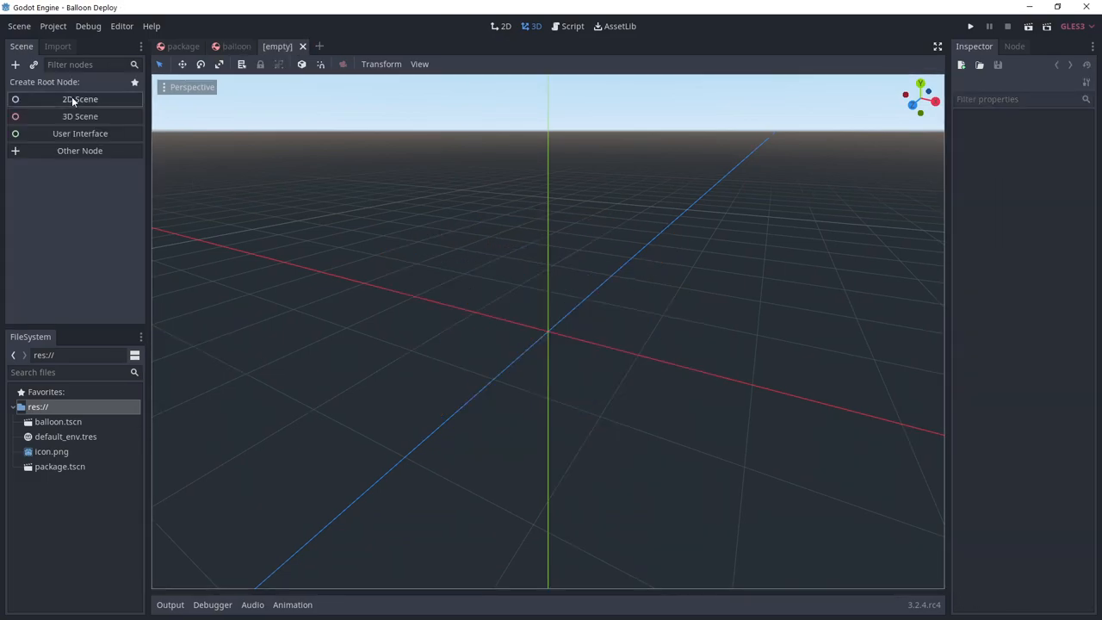
Step: Build a Main Spatial scene with a 50x0.1x50 CSGBox floor, a Camera, and Package and Balloon instances
left_click(79, 115)
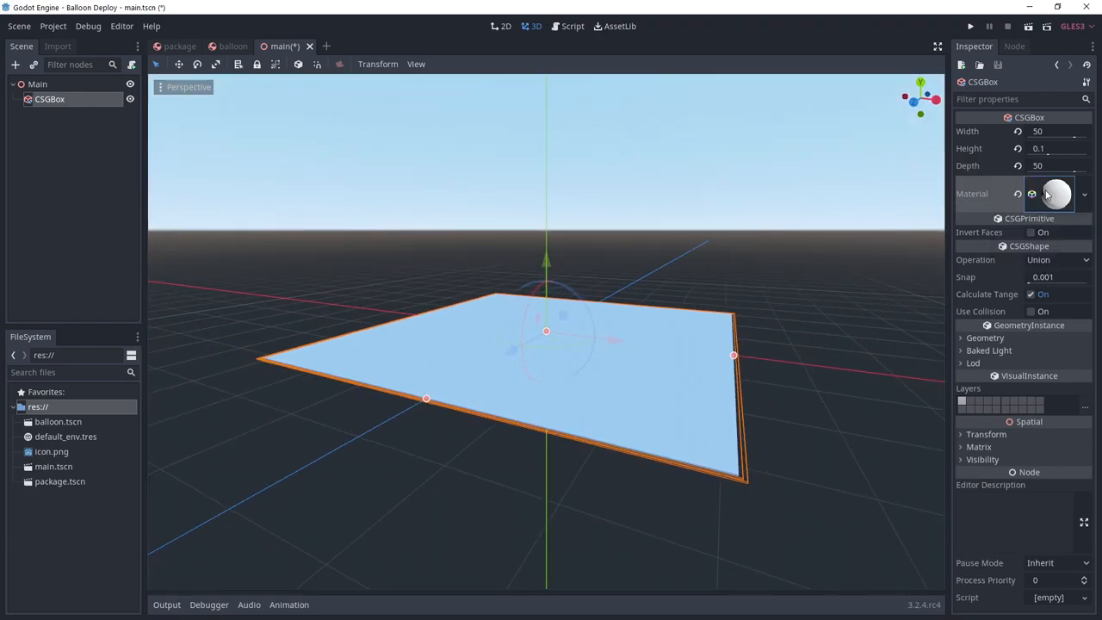
left_click(1063, 193)
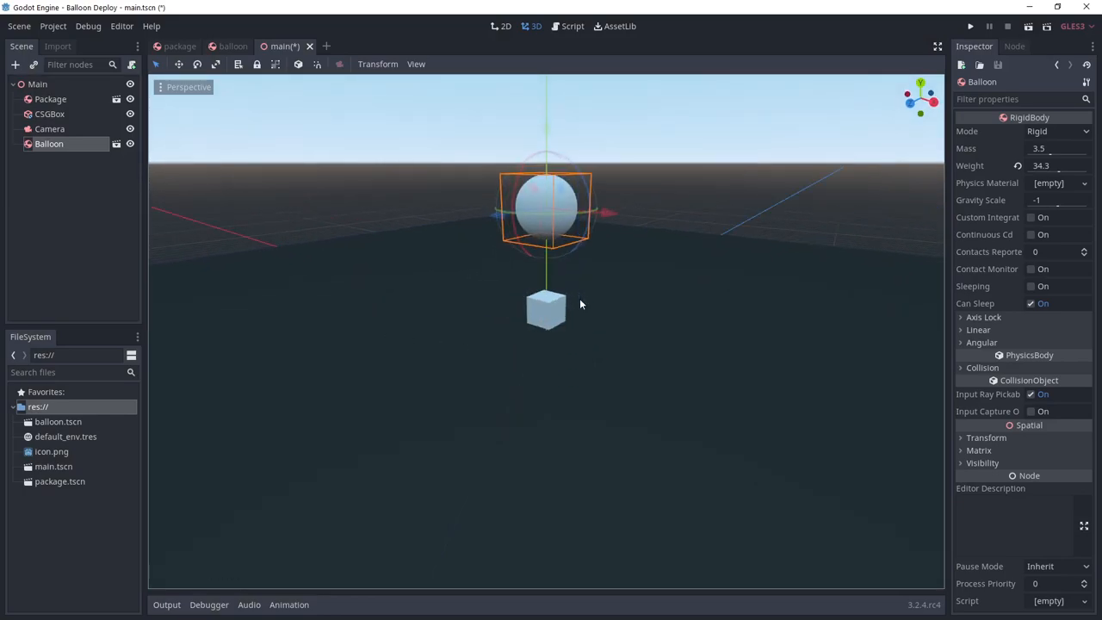
left_click(38, 86)
type("pin")
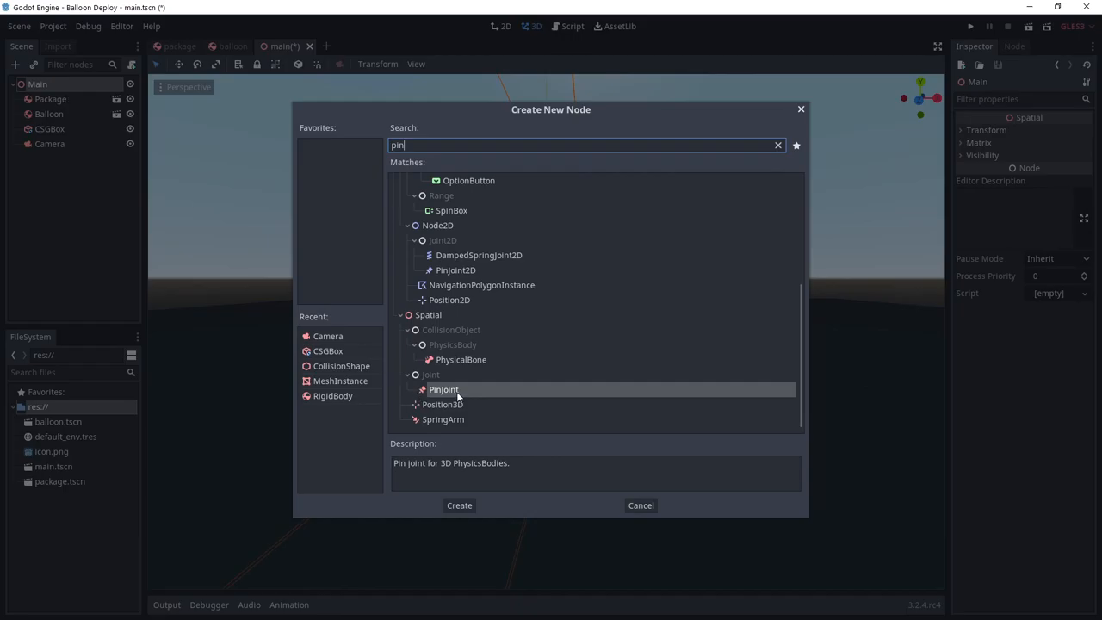
Step: Add a PinJoint with Node A set to Package and Node B set to Balloon
left_click(460, 504)
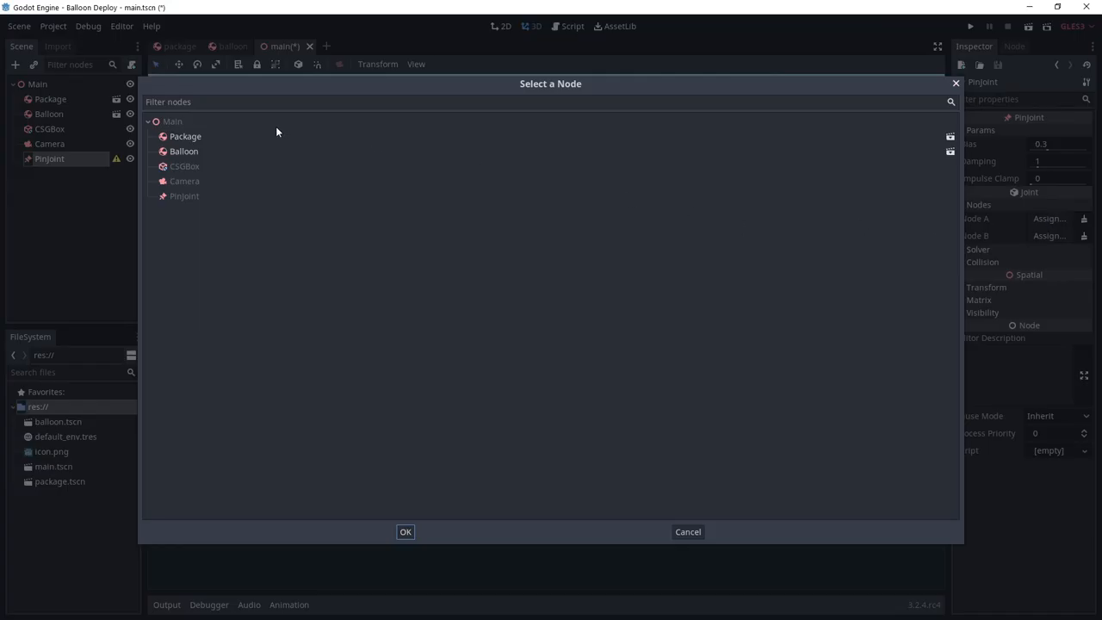
left_click(186, 136)
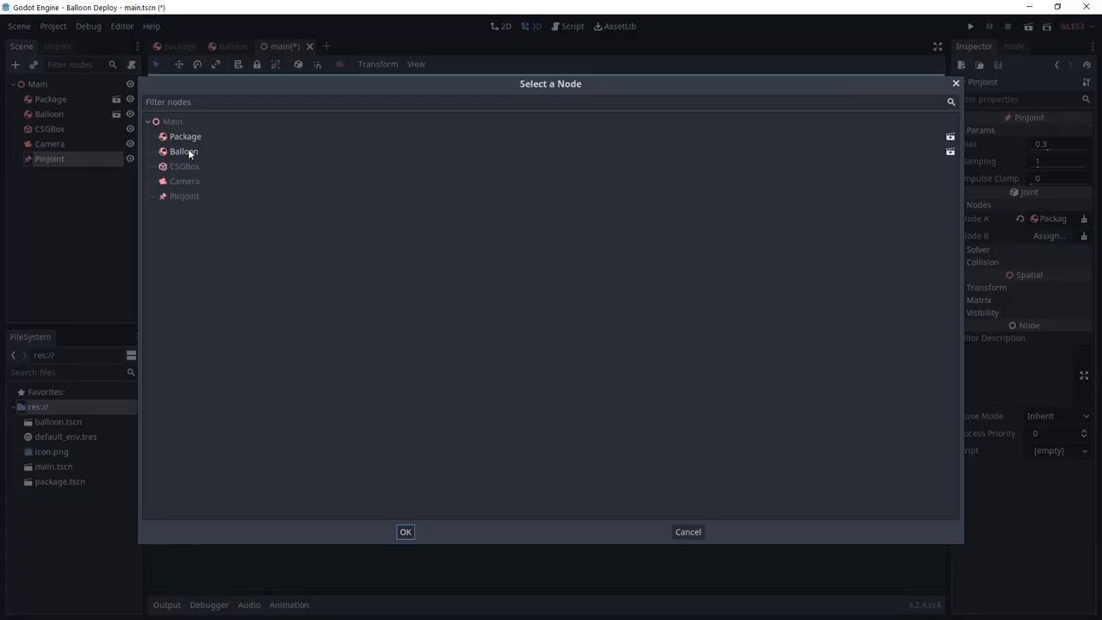
left_click(404, 530)
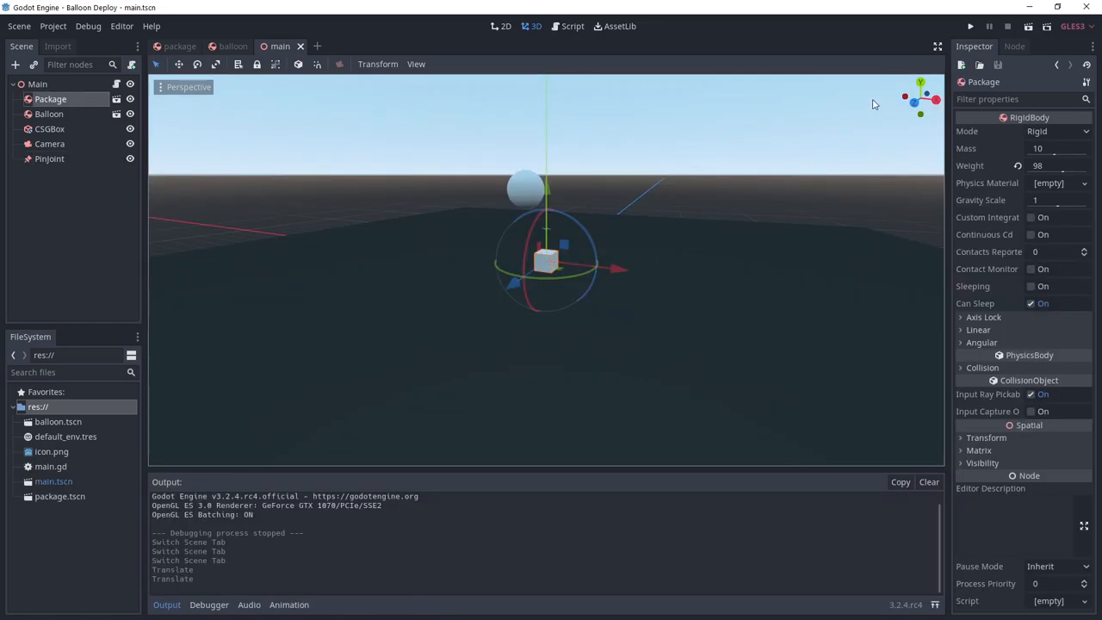
left_click(962, 24)
type("SpawnPoint")
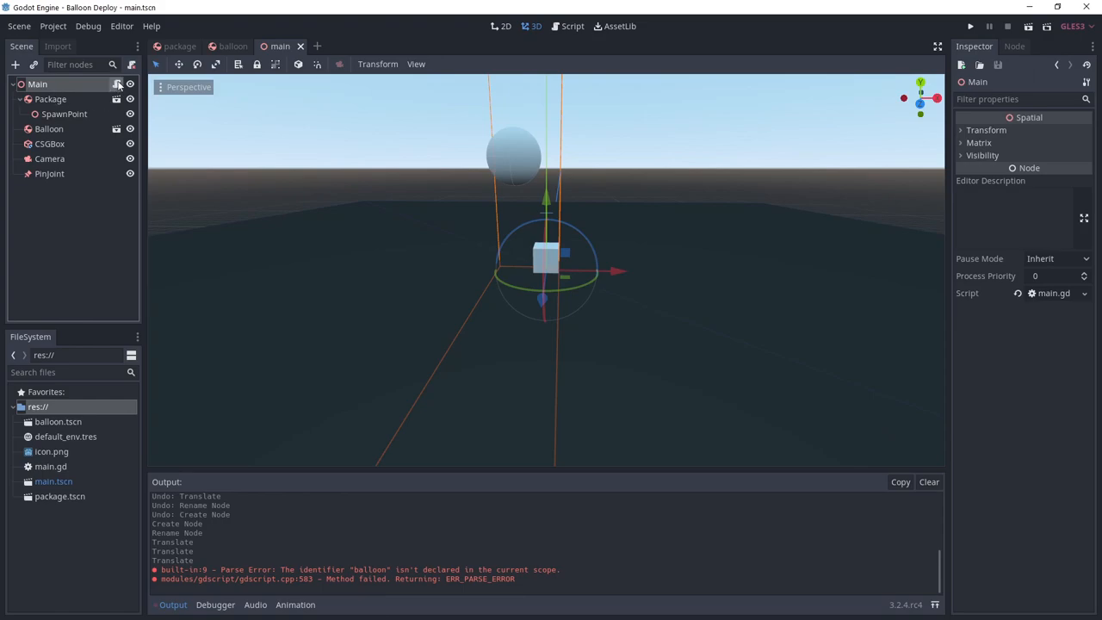
Step: Open main.gd from the Main node's script icon
left_click(565, 26)
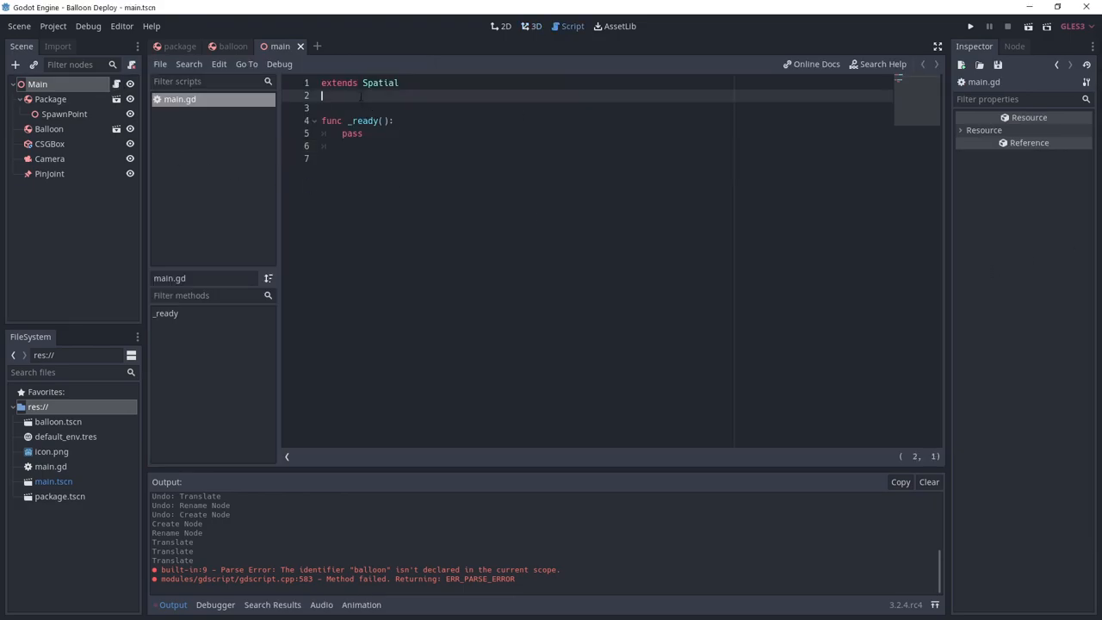
Step: Preload res://balloon.tscn and instance it at $Package/SpawnPoint in _process when "add" fires
type("const balloon = preload(\"res://balloon.tscn\")")
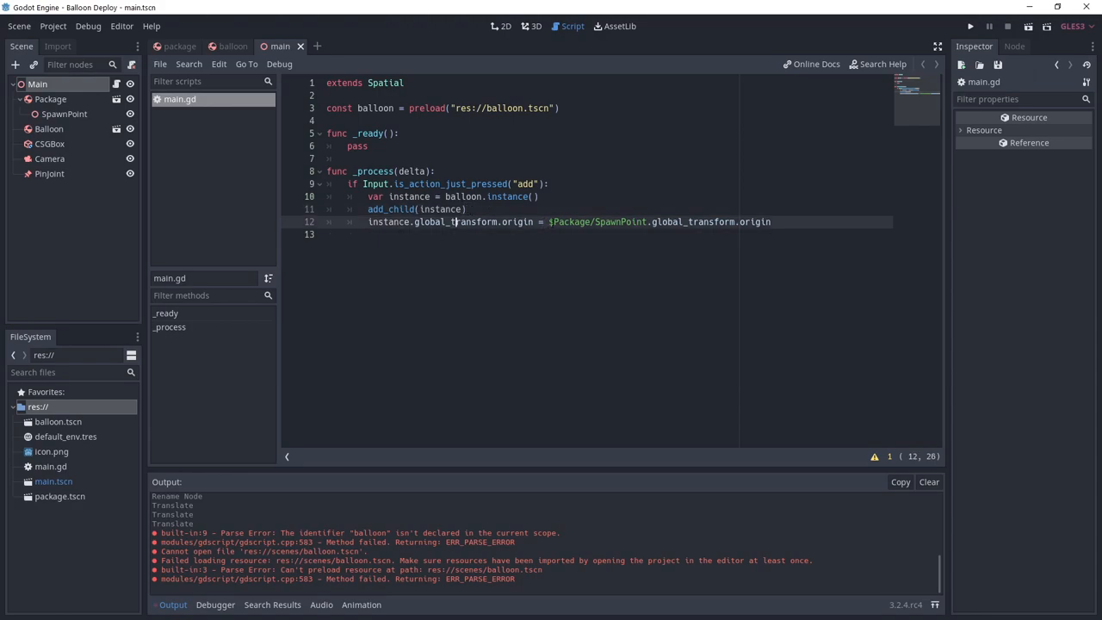
left_click(562, 220)
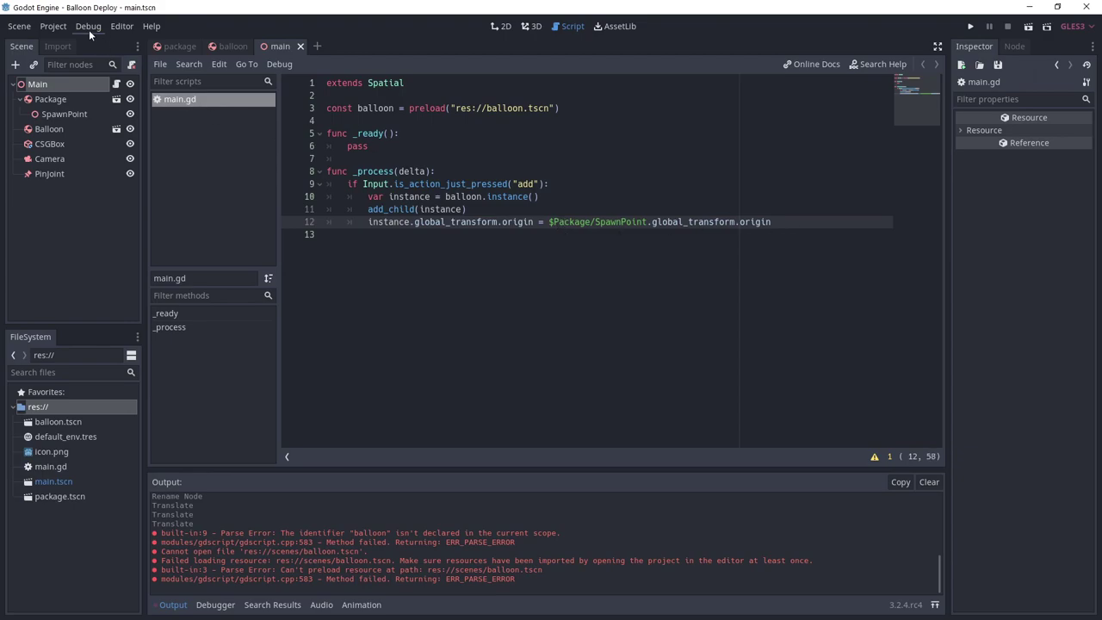
Step: In the Input Map, bind action add to the left mouse button and remove to the right
left_click(52, 28)
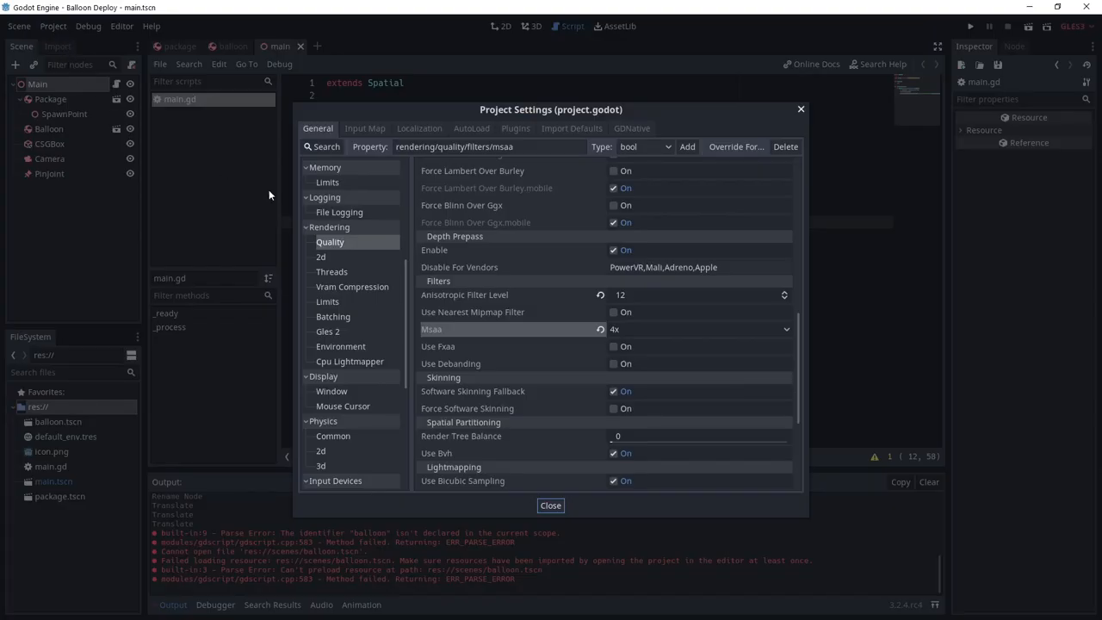
left_click(365, 127)
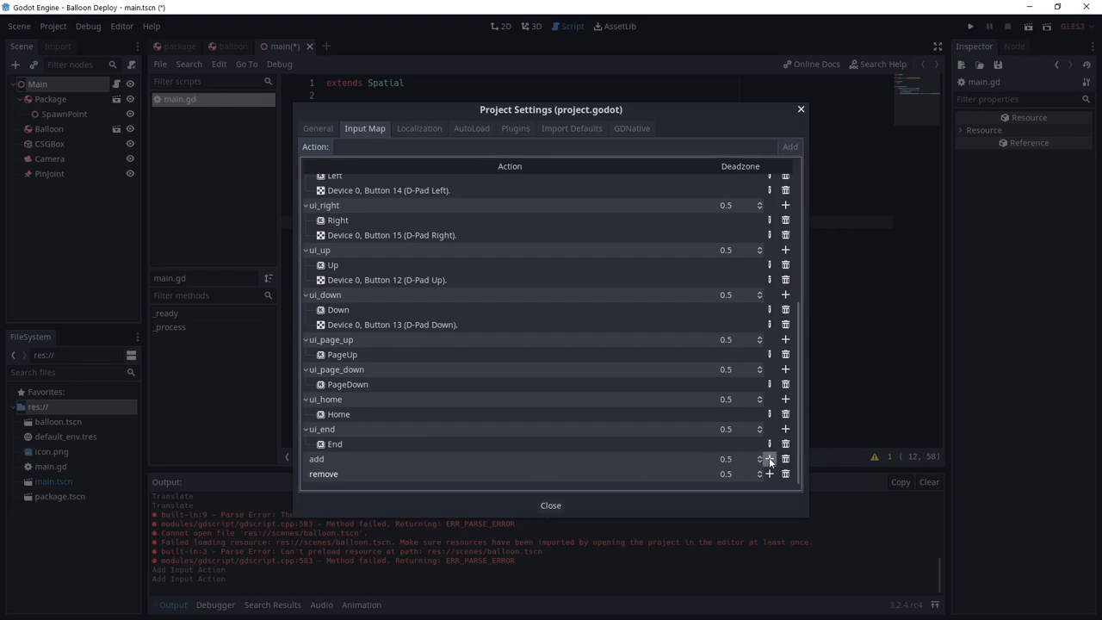
left_click(770, 460)
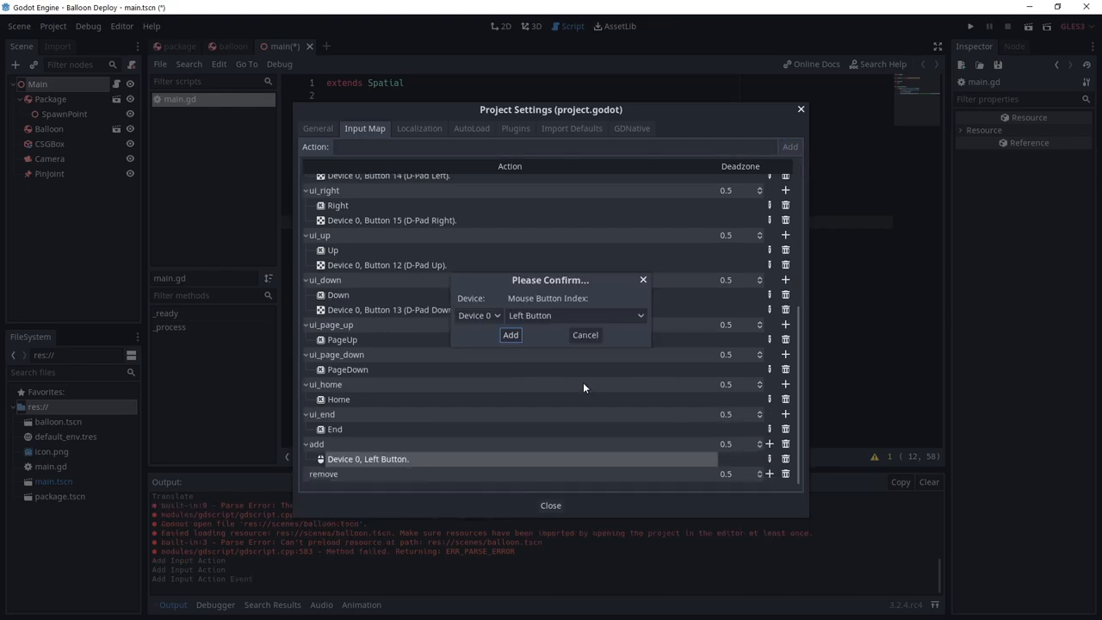
left_click(510, 334)
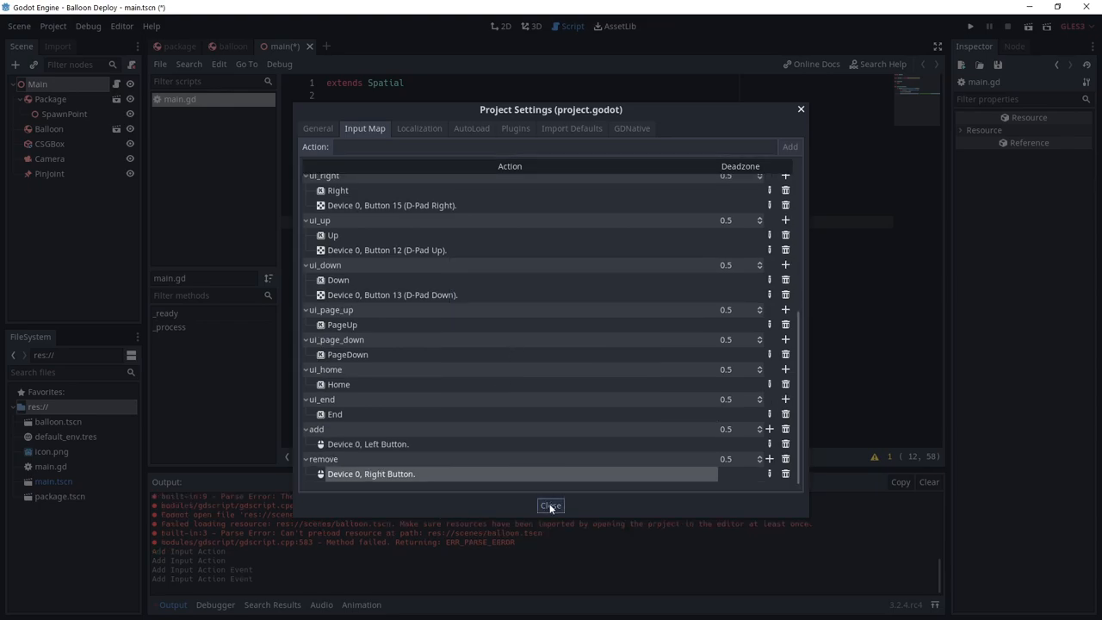
left_click(551, 506)
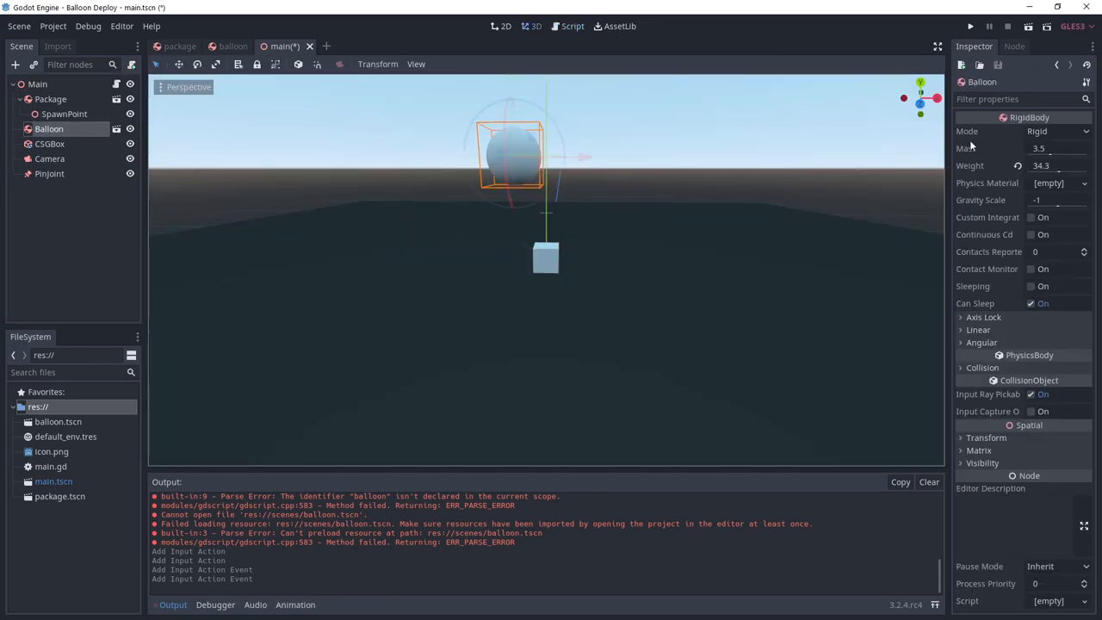
Step: Add the Balloon root node to the Balloons group in balloon.tscn
left_click(233, 45)
type("Ba")
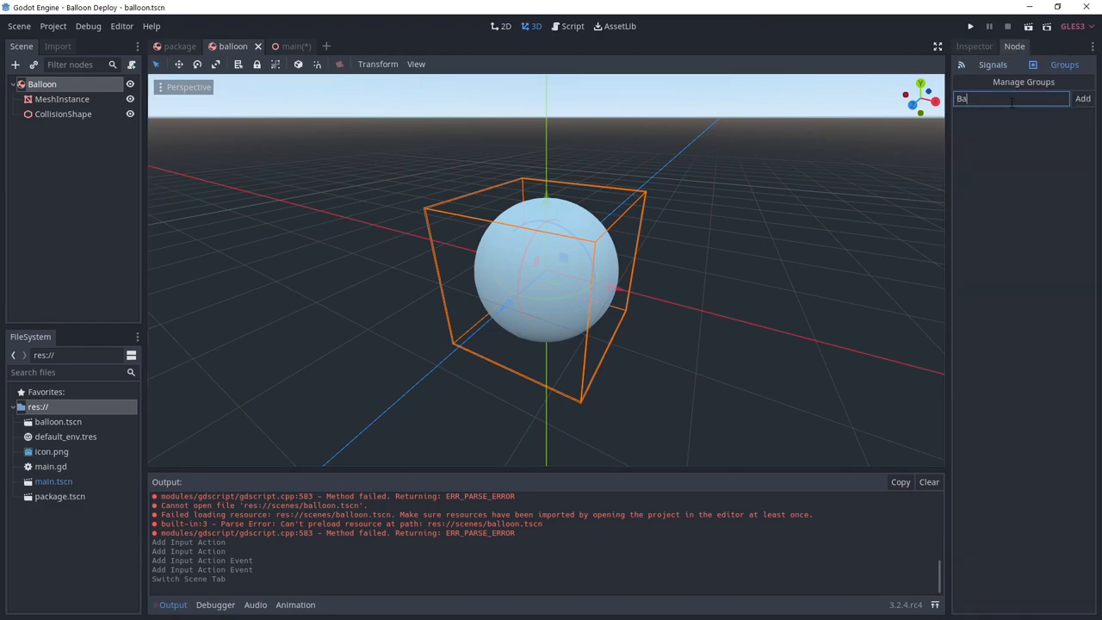
left_click(1083, 97)
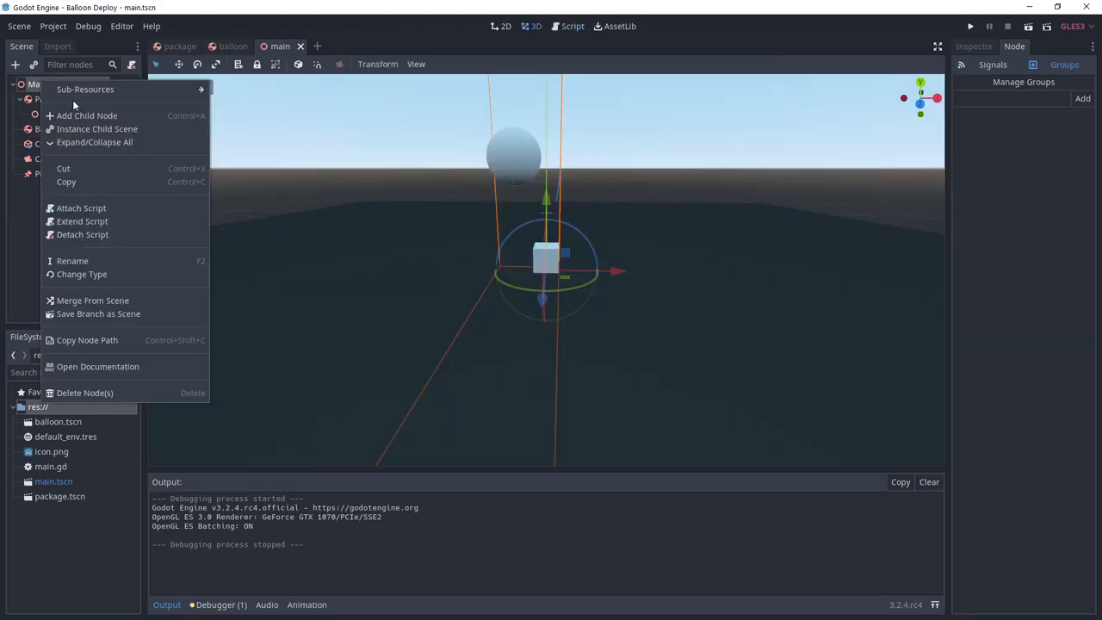
Step: Add an ImmediateGeometry child under Main and rename it DrawLine
left_click(86, 115)
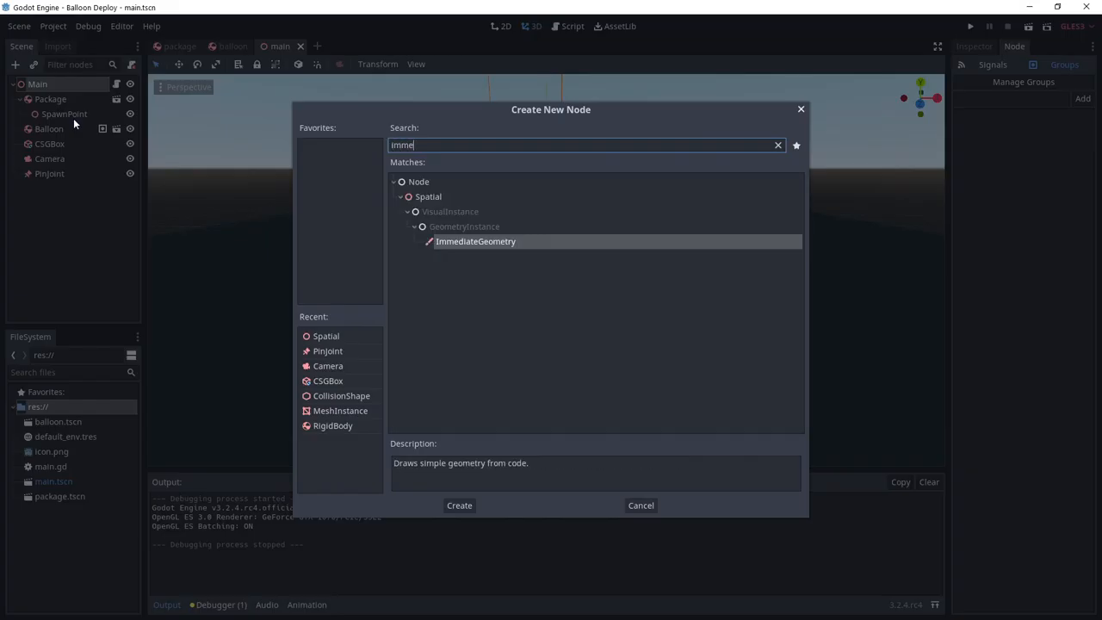
left_click(459, 505)
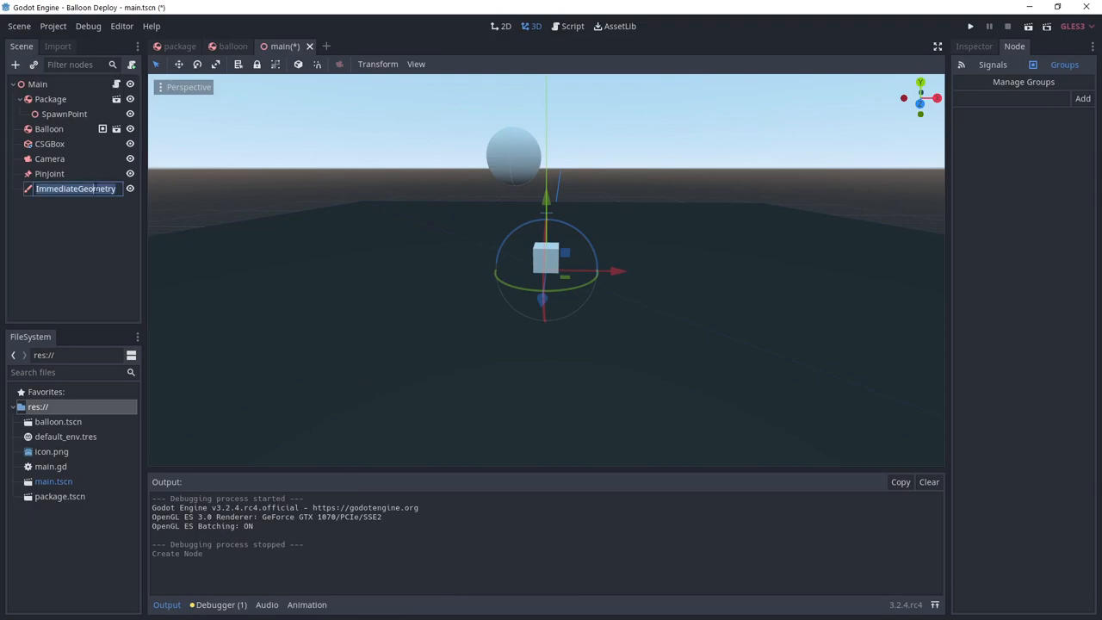
left_click(569, 26)
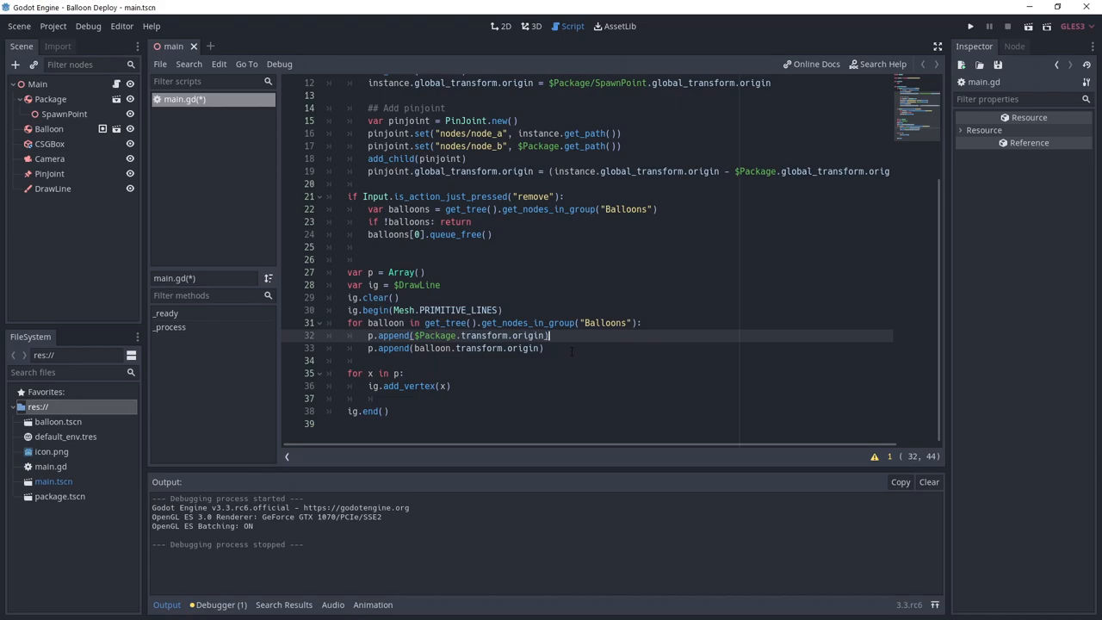
Step: Finish the line-drawing loop so each Package-to-balloon point pair is added as a vertex
left_click(543, 348)
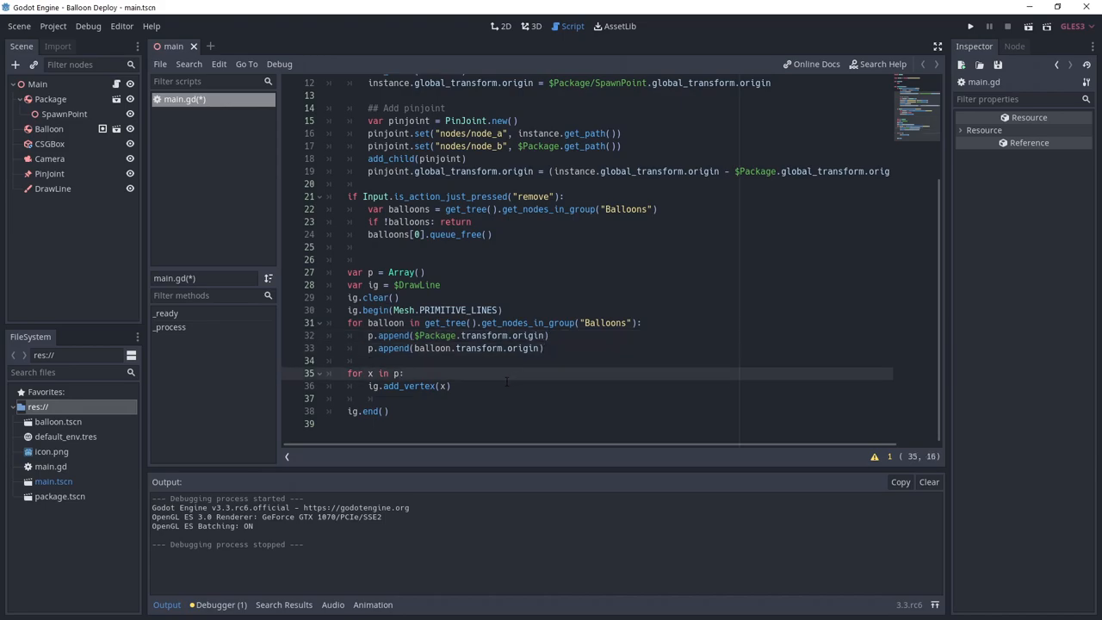
left_click(469, 386)
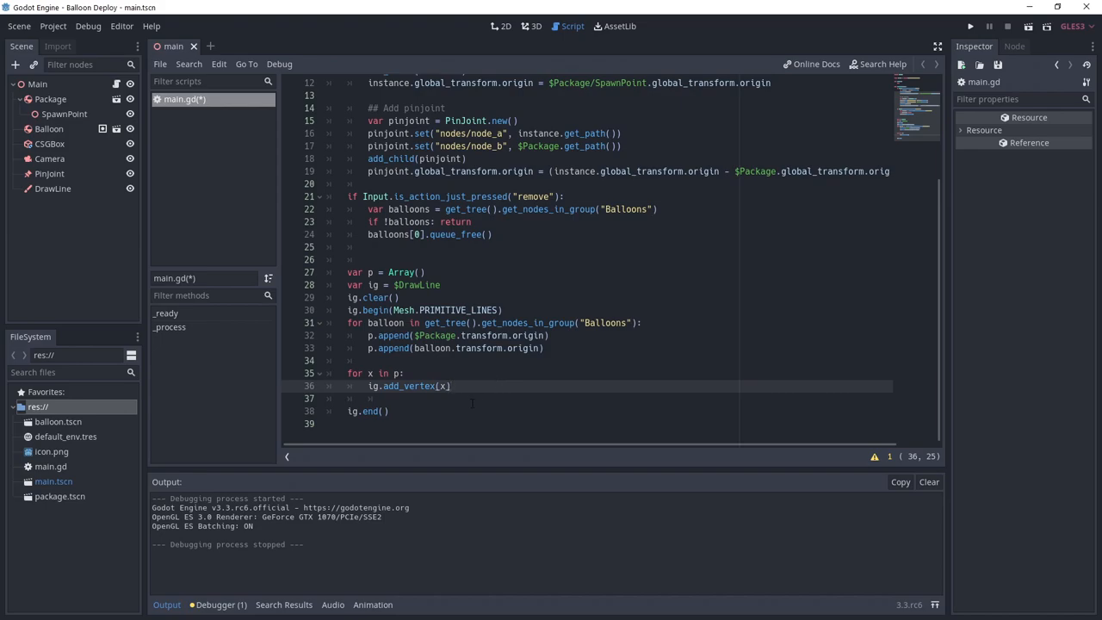